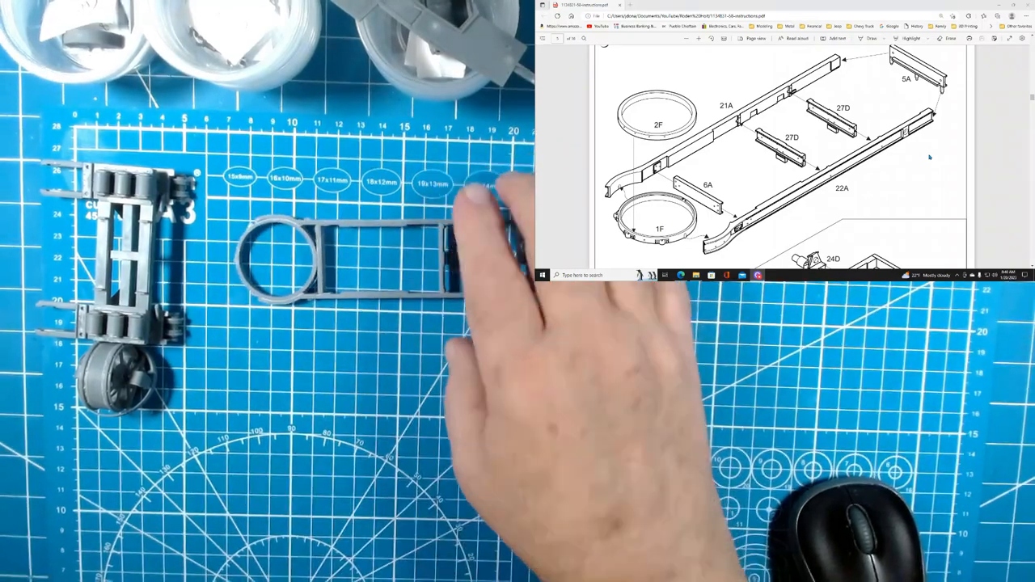
scroll(down, 3)
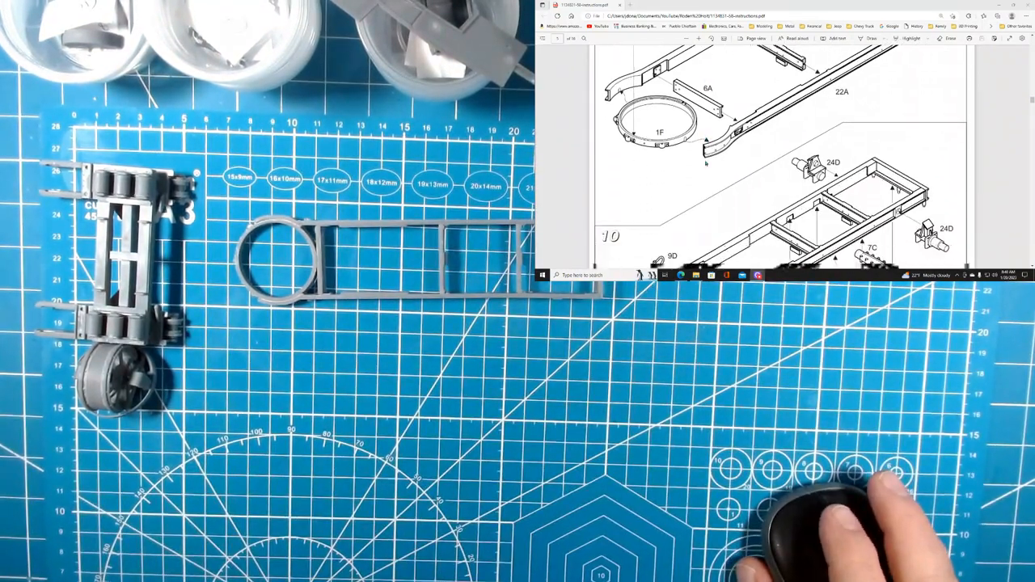
scroll(down, 3)
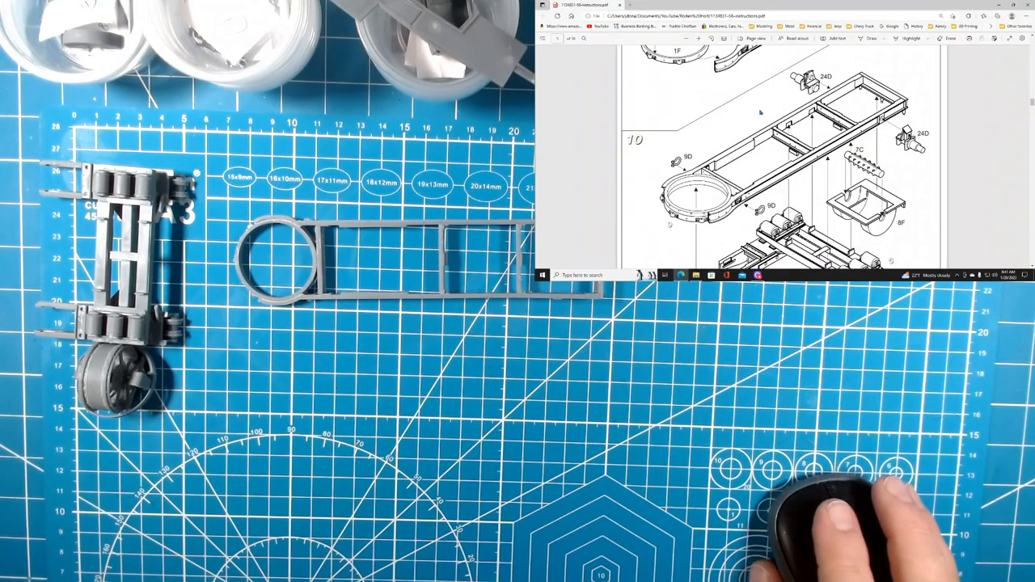
scroll(down, 3)
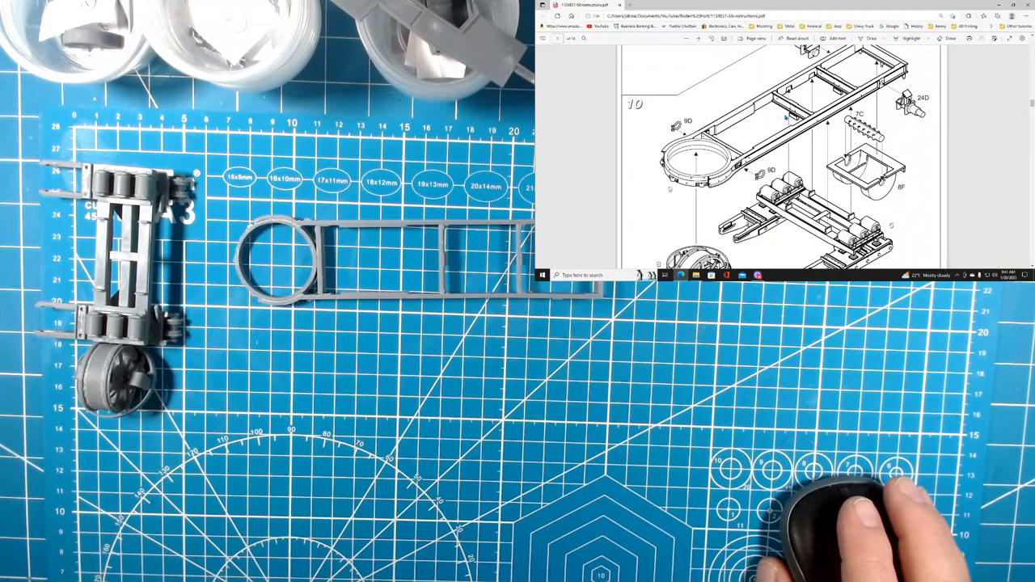